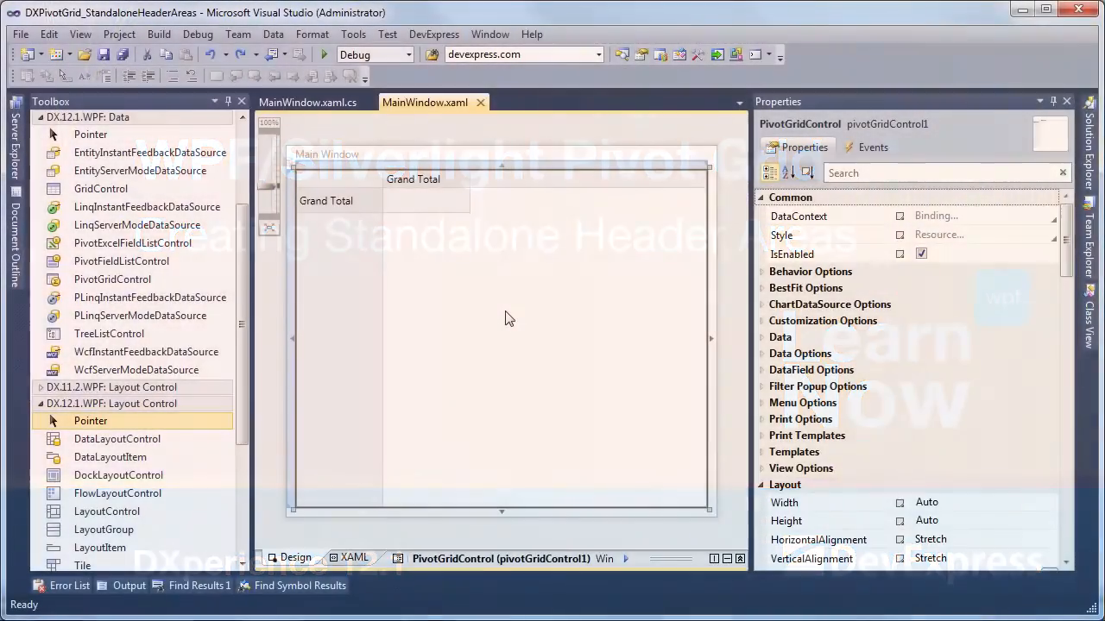
# Preview the app, then add a LayoutControl around the pivot grid and reset its layout to All.
pyautogui.click(324, 54)
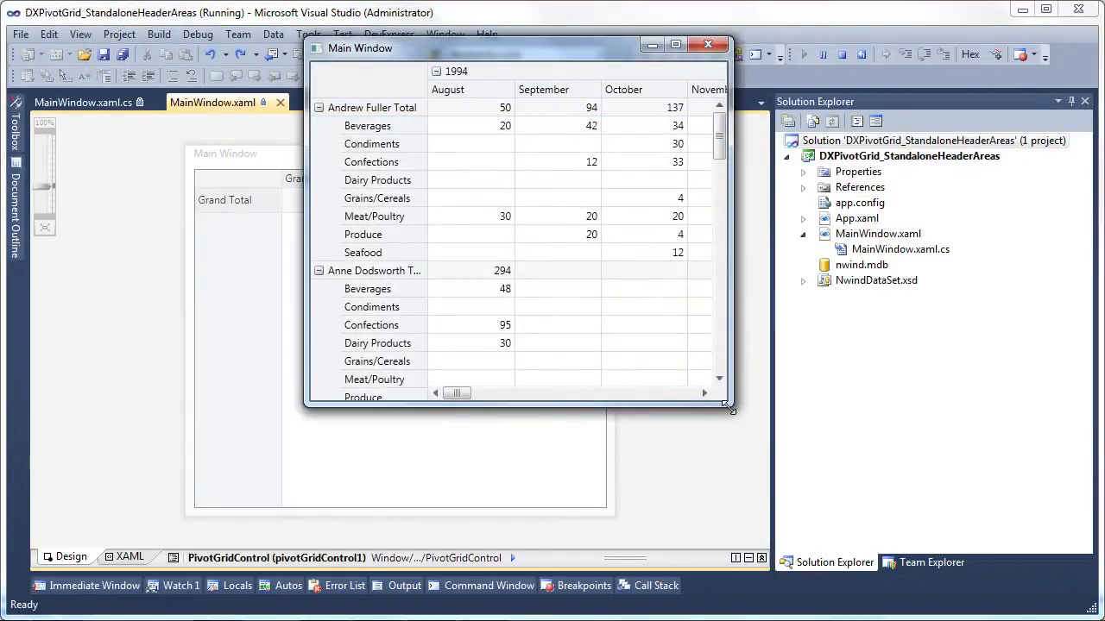
pyautogui.click(706, 44)
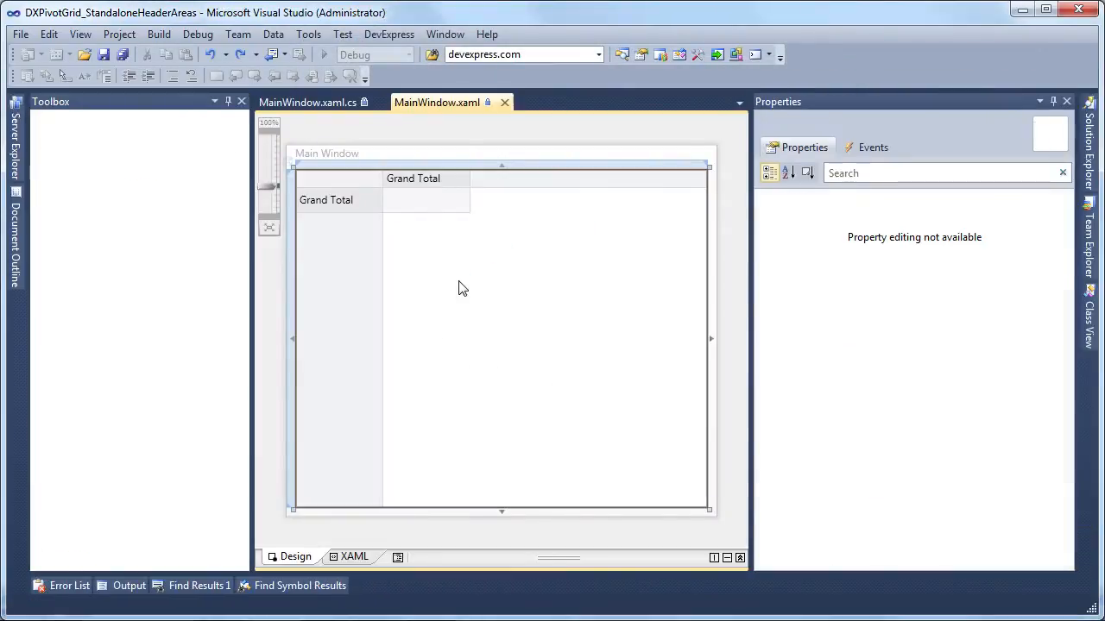
pyautogui.click(457, 288)
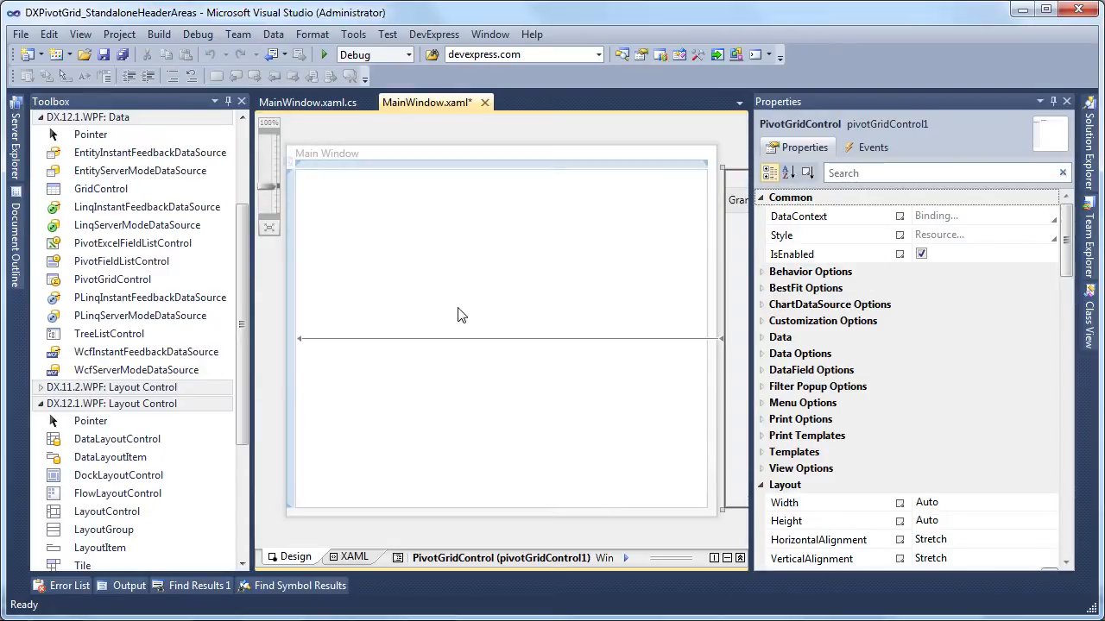
pyautogui.click(107, 511)
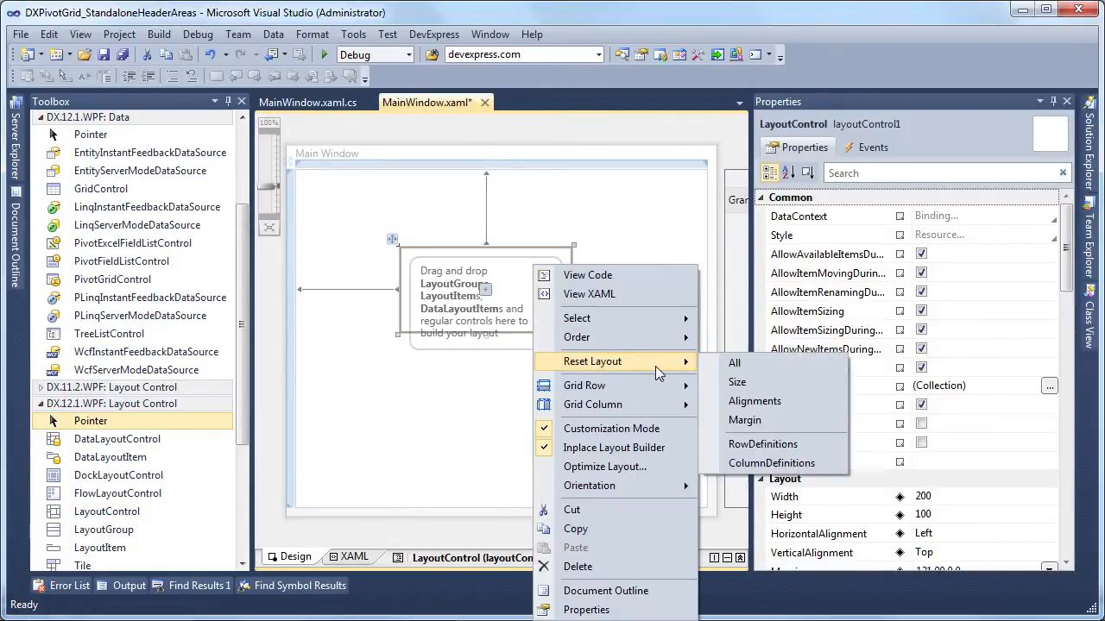
pyautogui.click(735, 363)
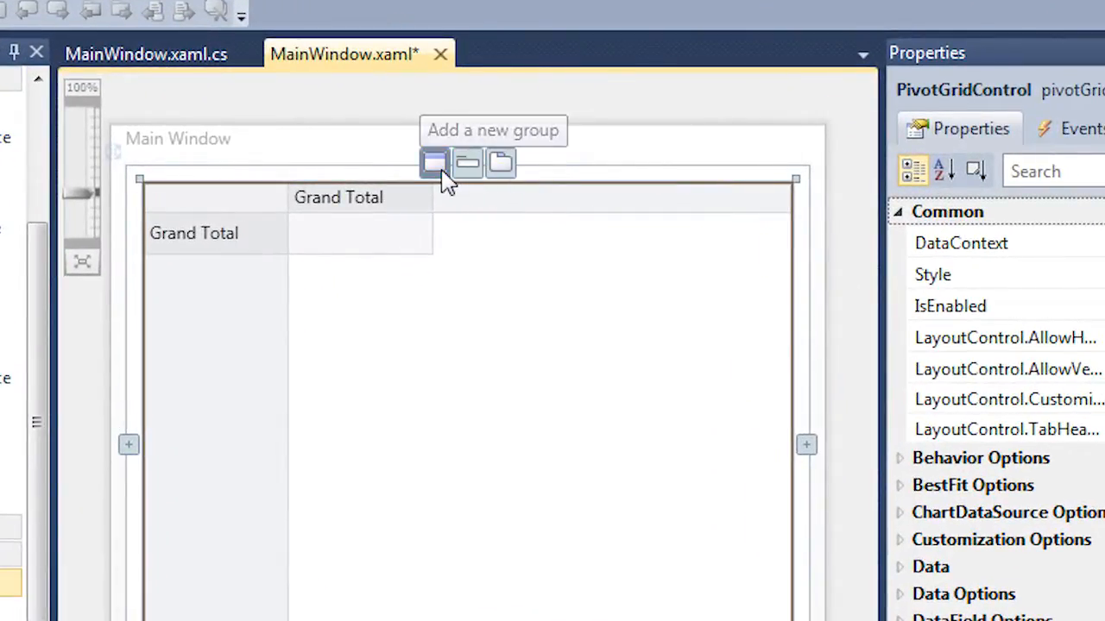
# Add a new layout group above the pivot grid inside the layout control.
pyautogui.click(434, 162)
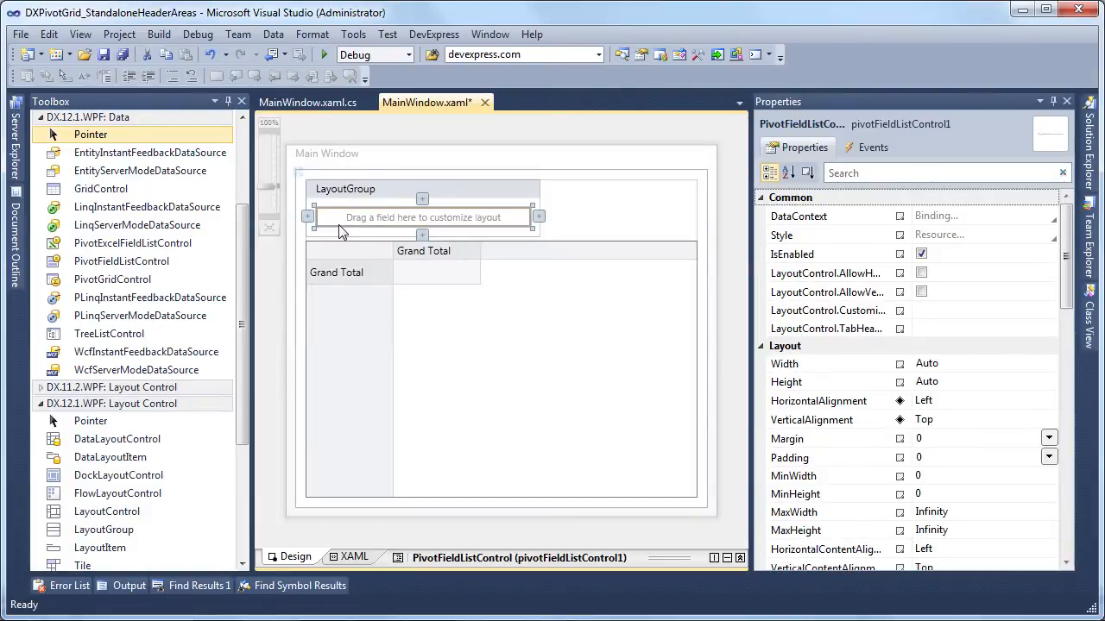
# Data-bind the field list's Owner property to pivotGridControl1 using an ElementName source.
pyautogui.scroll(-3)
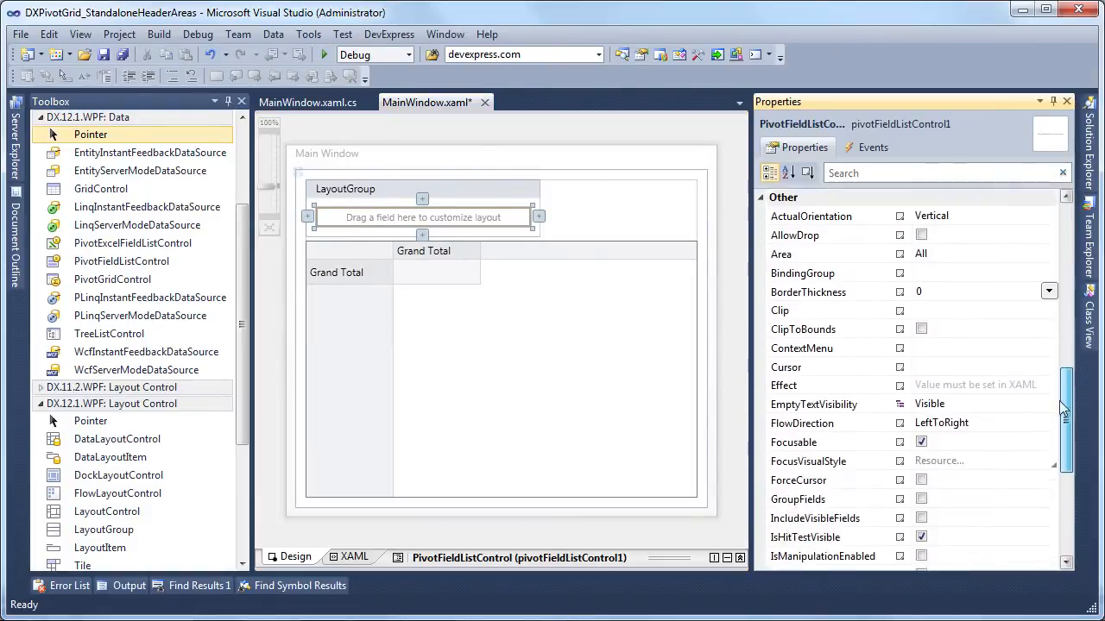
pyautogui.click(802, 400)
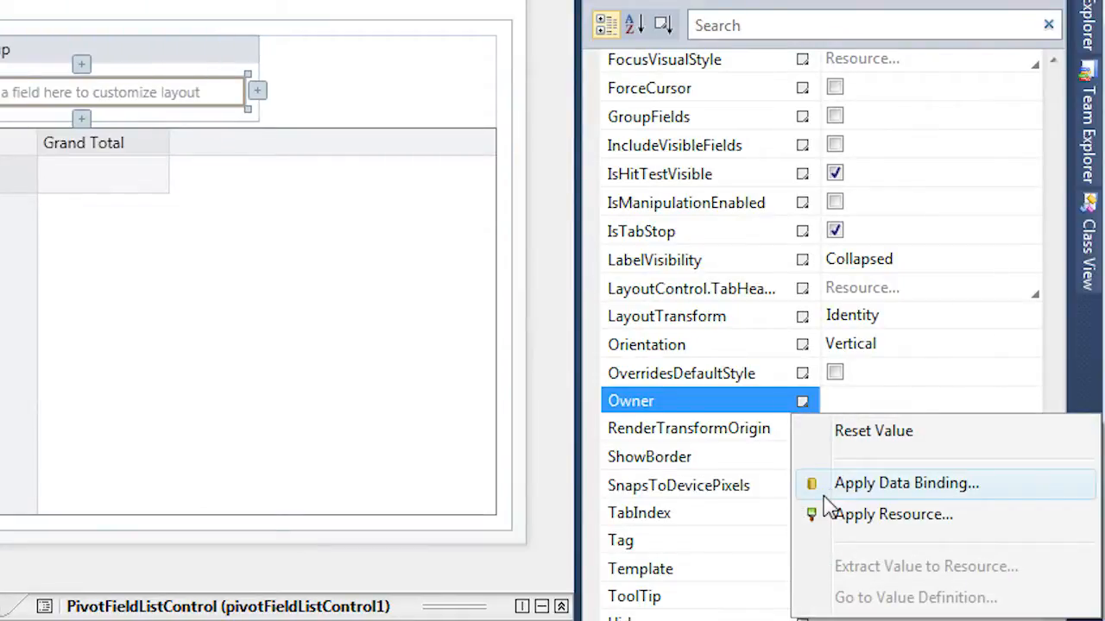
pyautogui.click(905, 483)
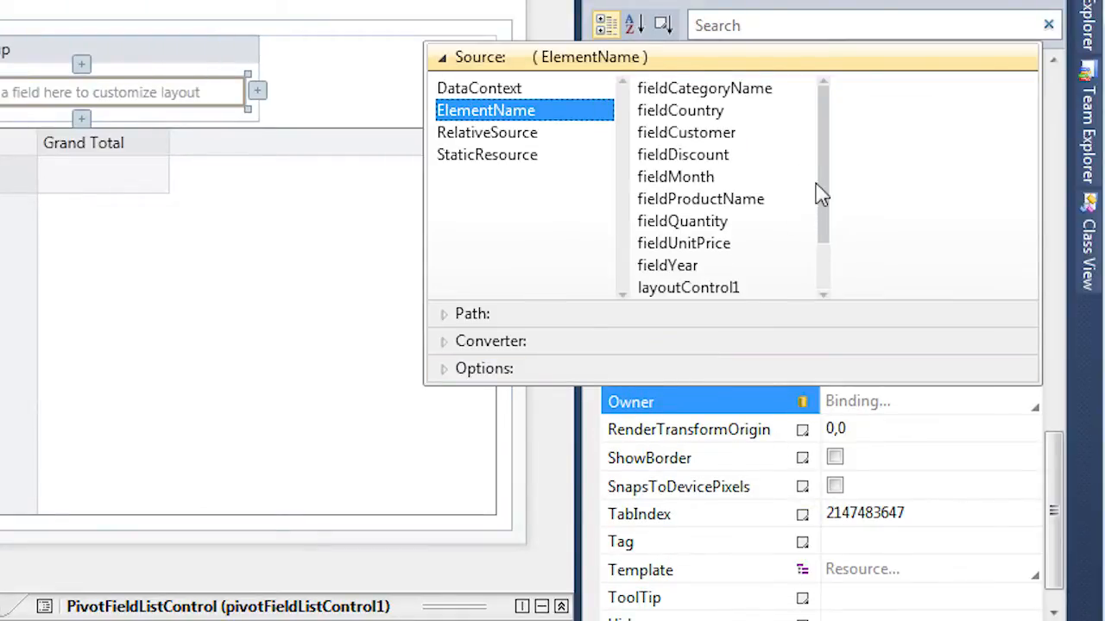
pyautogui.click(699, 288)
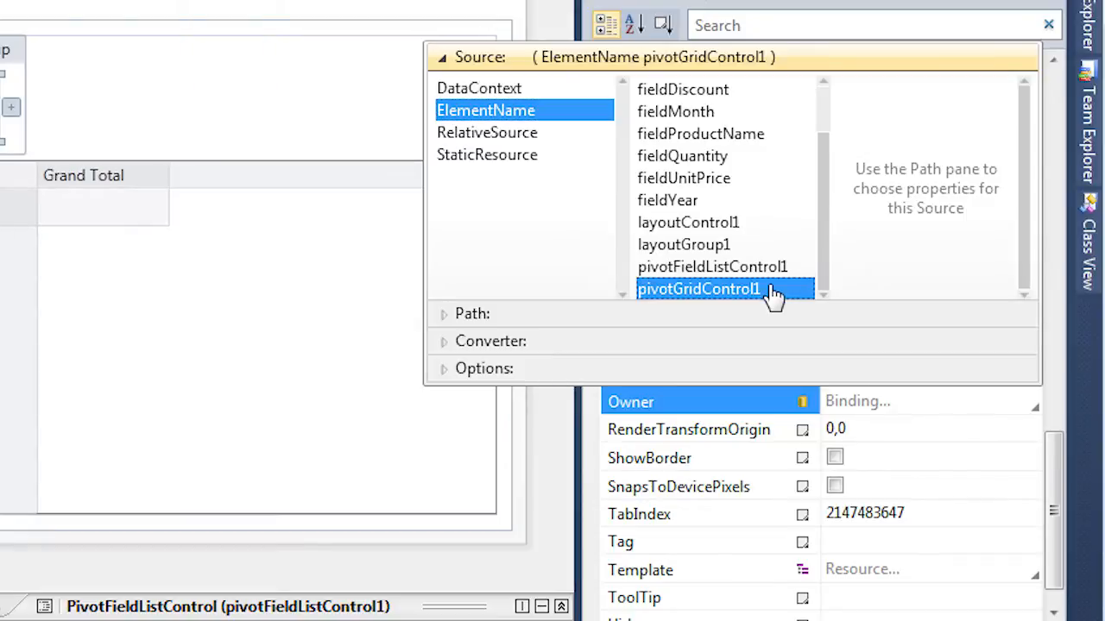
pyautogui.click(698, 289)
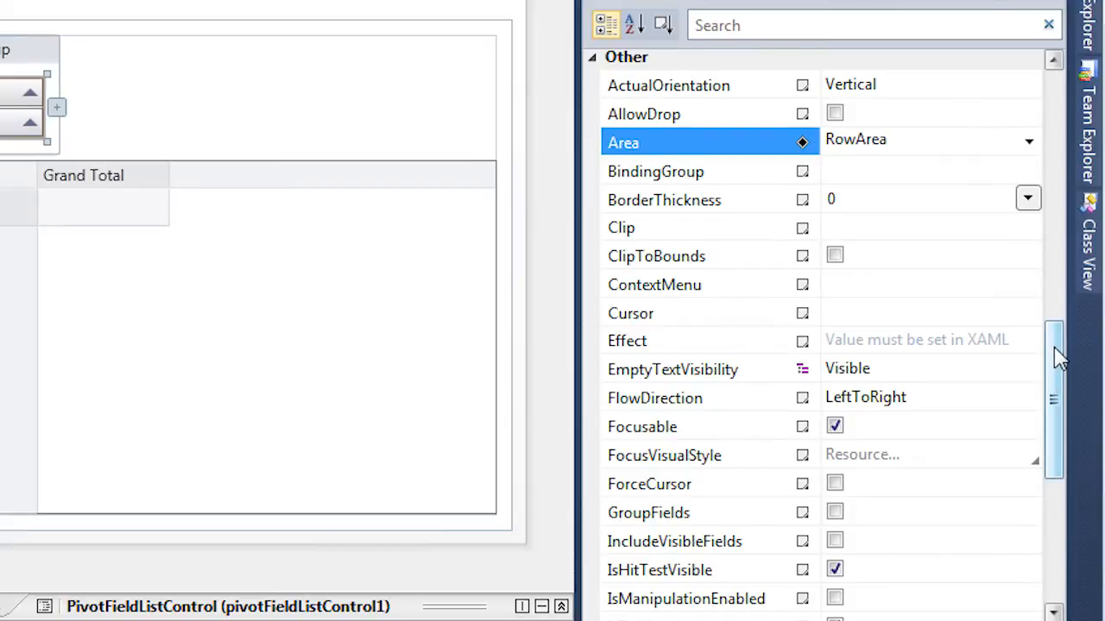
# Set the Row Area field list's Orientation to Horizontal and select its parent LayoutGroup.
pyautogui.scroll(-3)
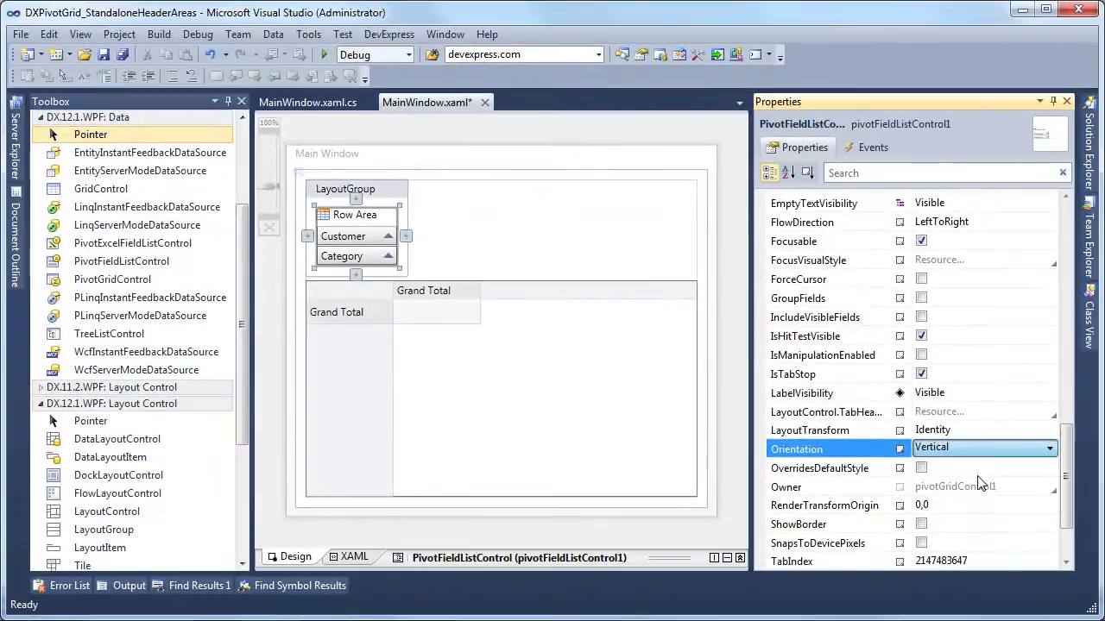
pyautogui.click(984, 447)
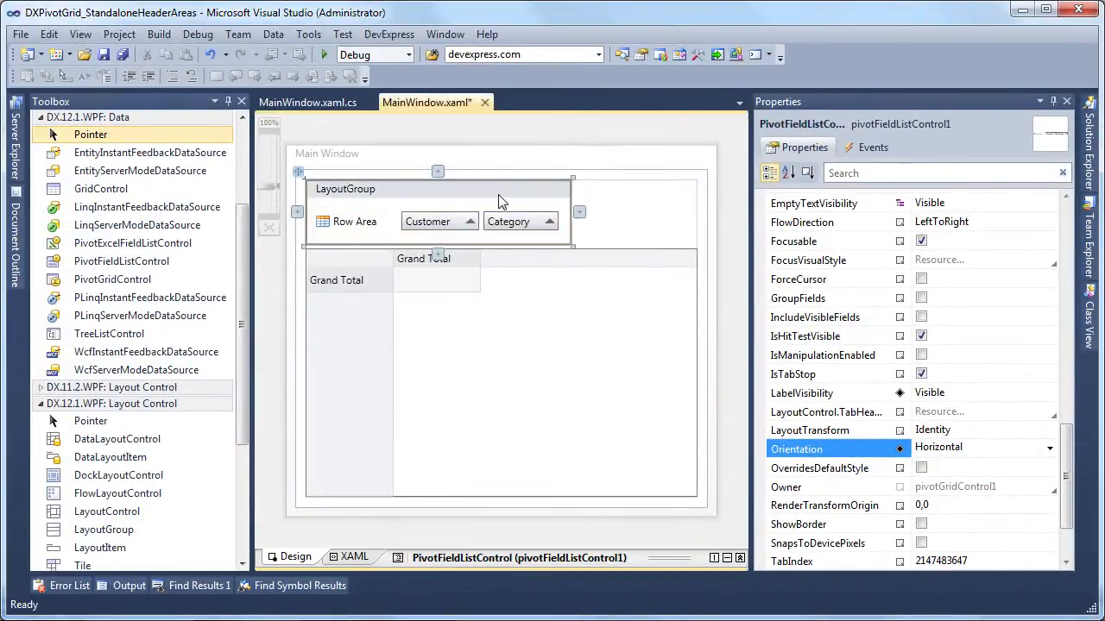
pyautogui.click(345, 189)
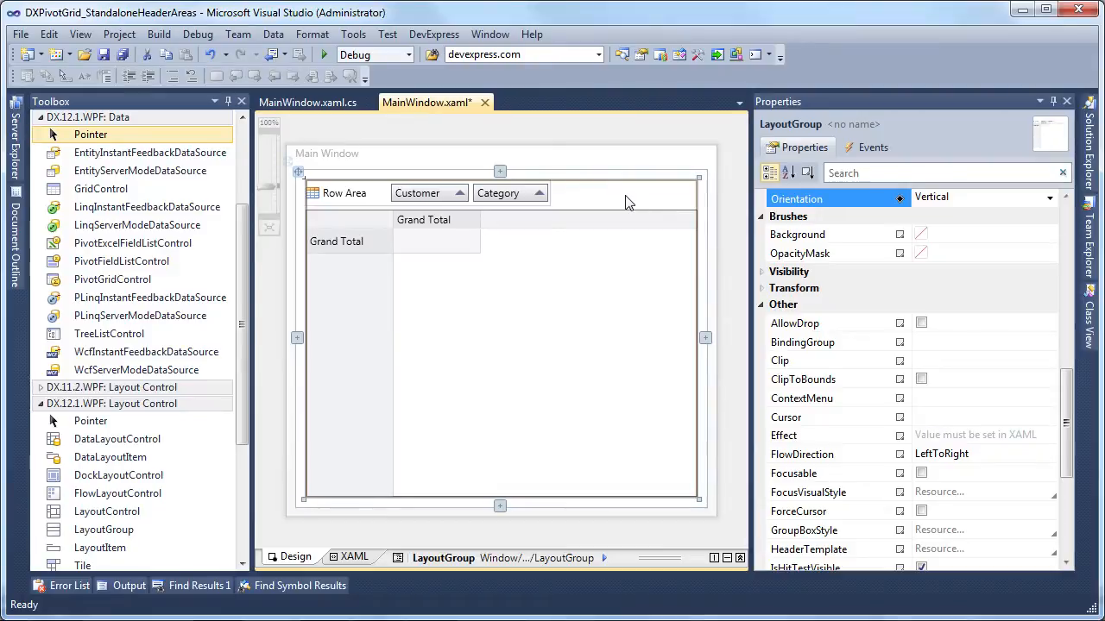
pyautogui.moveTo(596, 201)
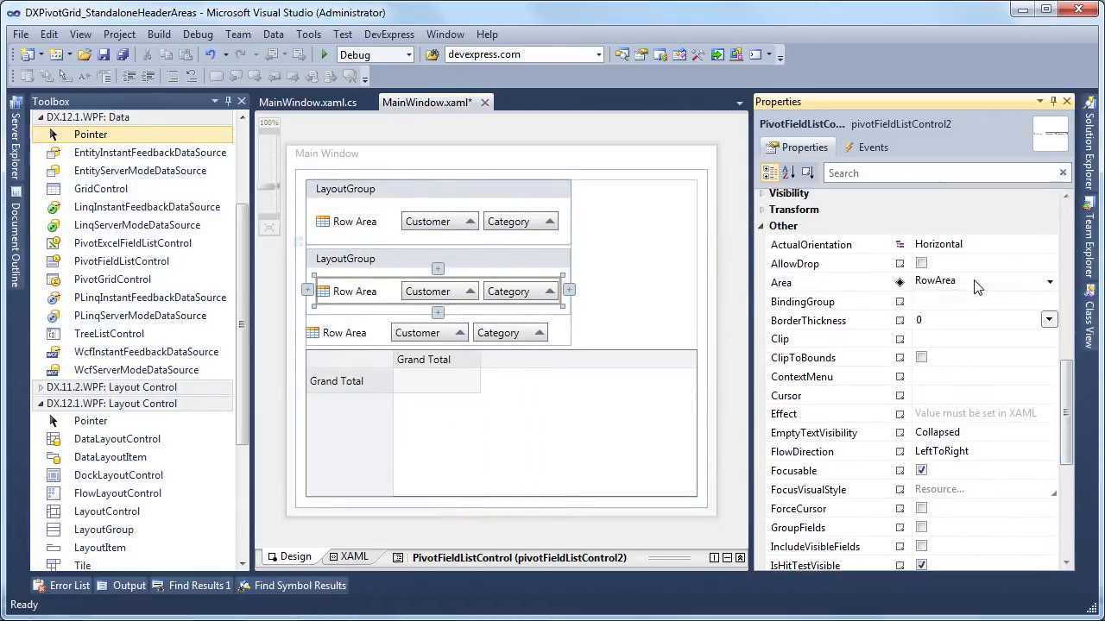
# Set the third field list's Area property to DataArea.
pyautogui.click(1049, 283)
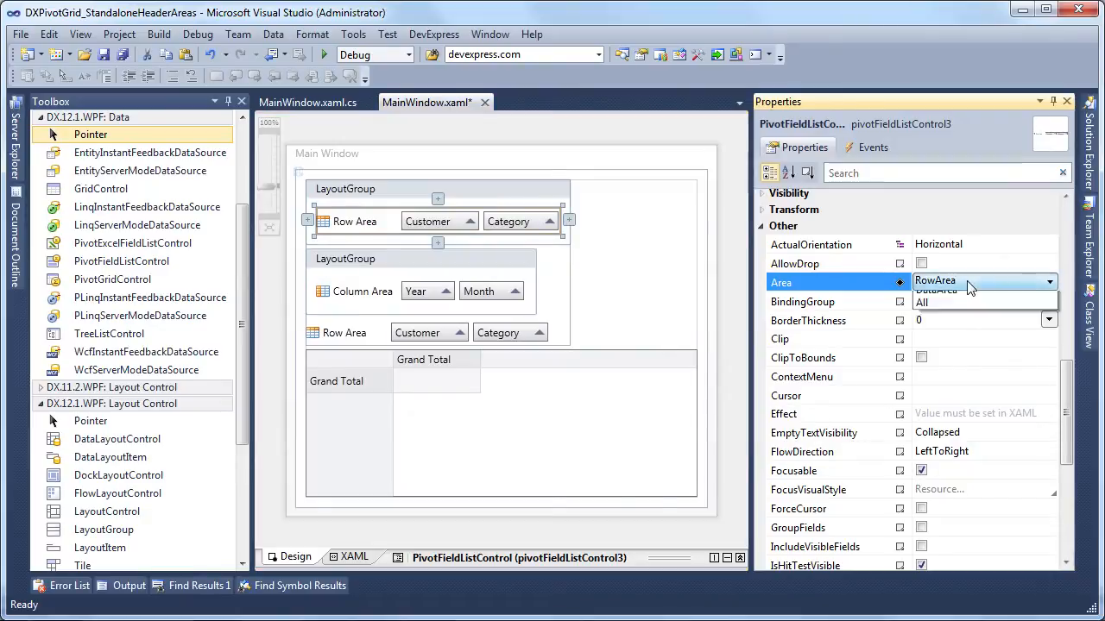
pyautogui.click(935, 289)
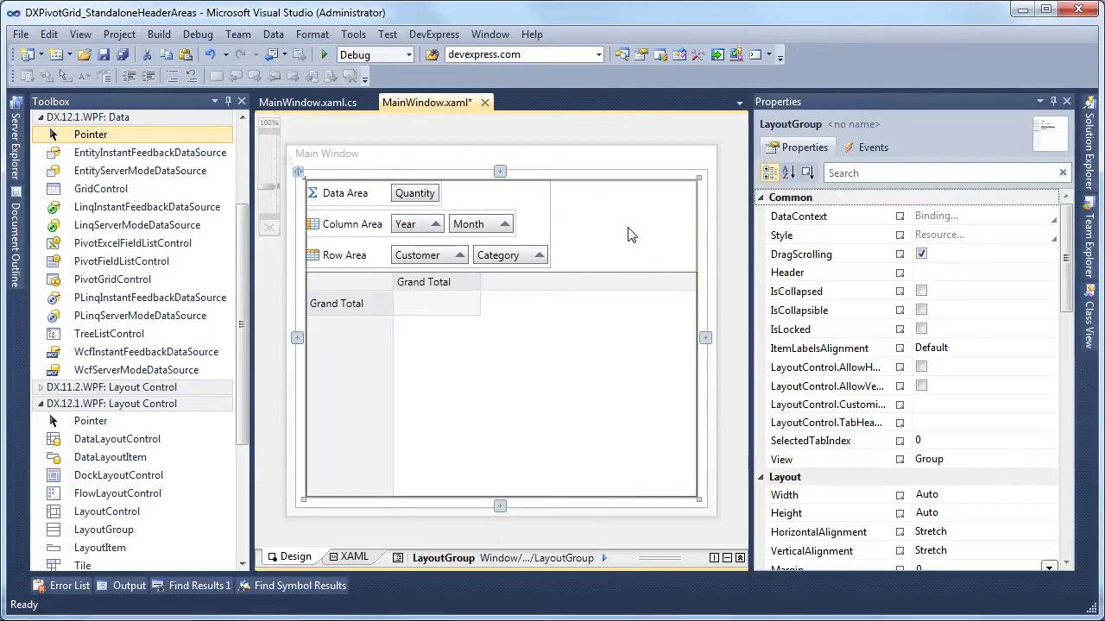
pyautogui.moveTo(643, 233)
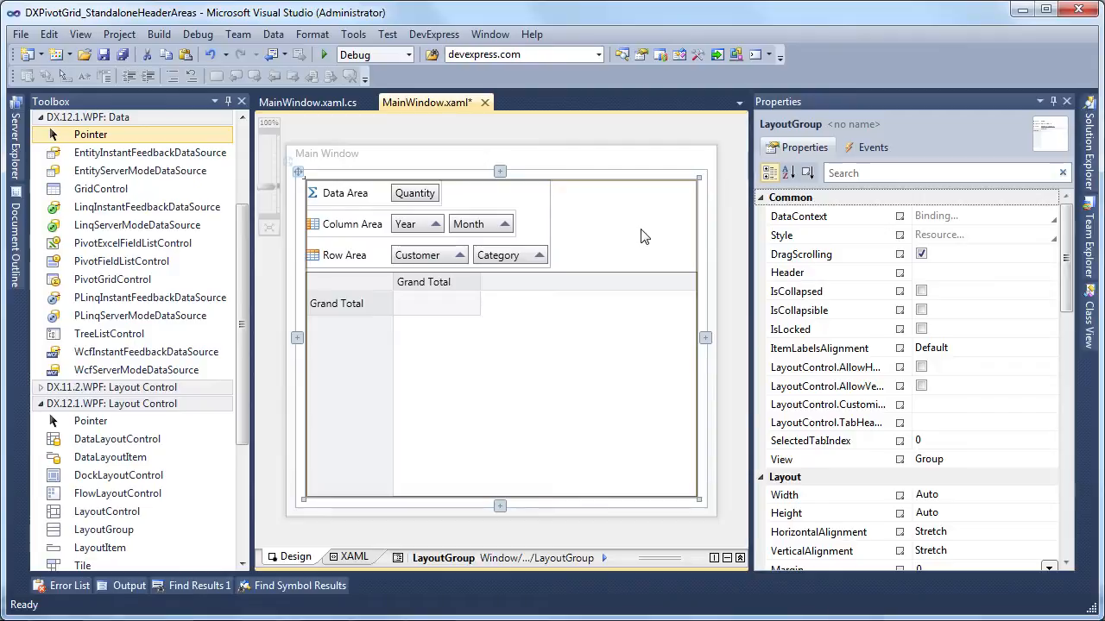
pyautogui.moveTo(642, 236)
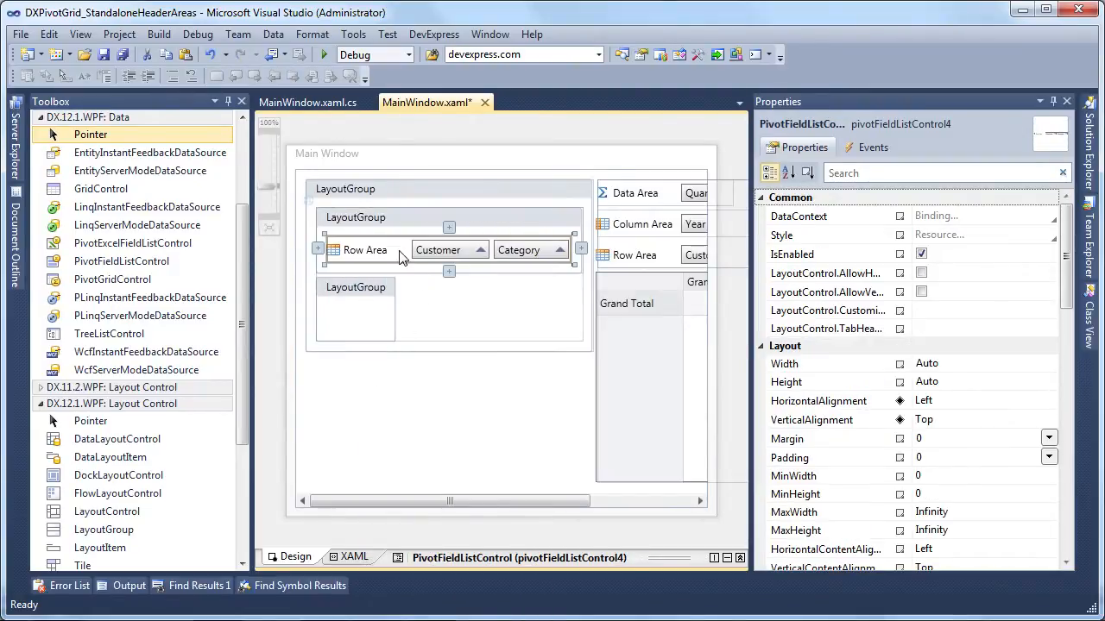
# Set the filter field list's Orientation to Vertical so Discount and Product stack.
pyautogui.scroll(-3)
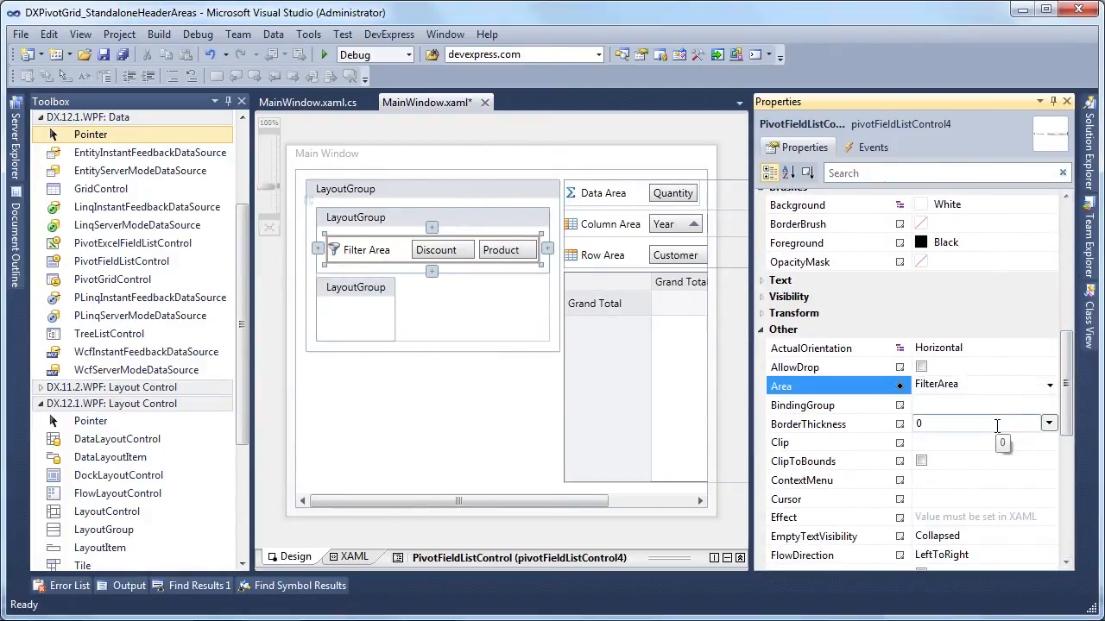
pyautogui.moveTo(1032, 397)
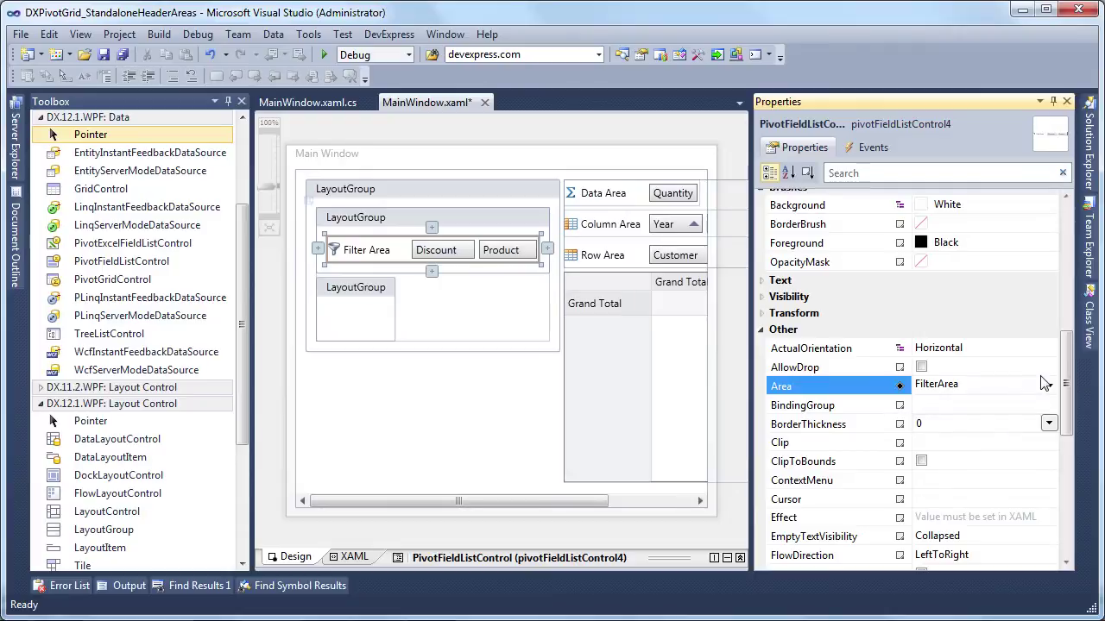
pyautogui.scroll(-3)
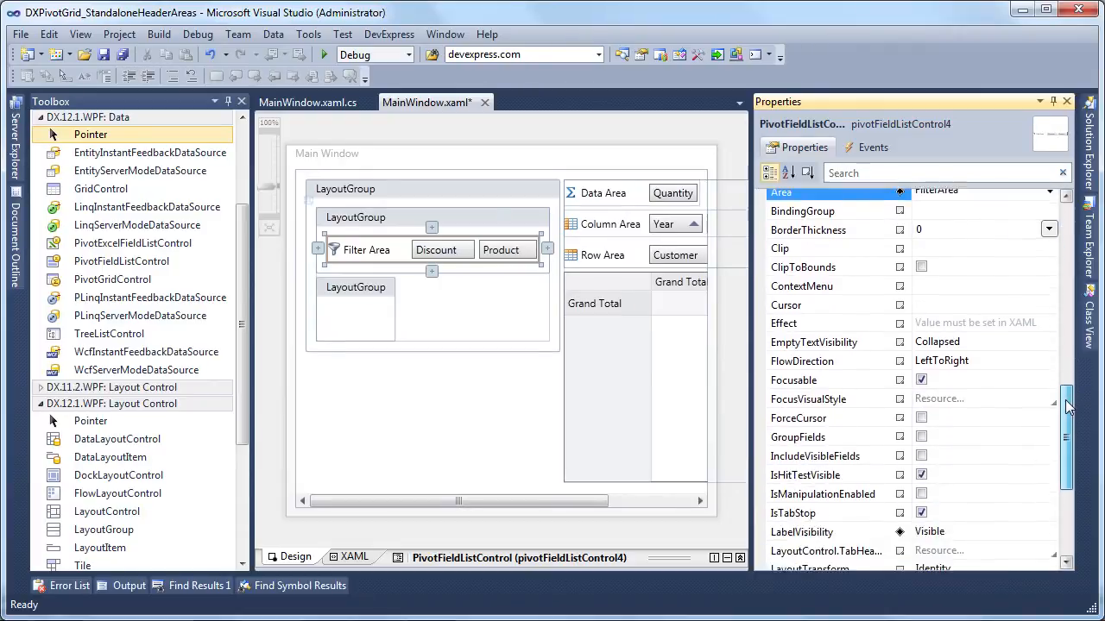
pyautogui.scroll(-3)
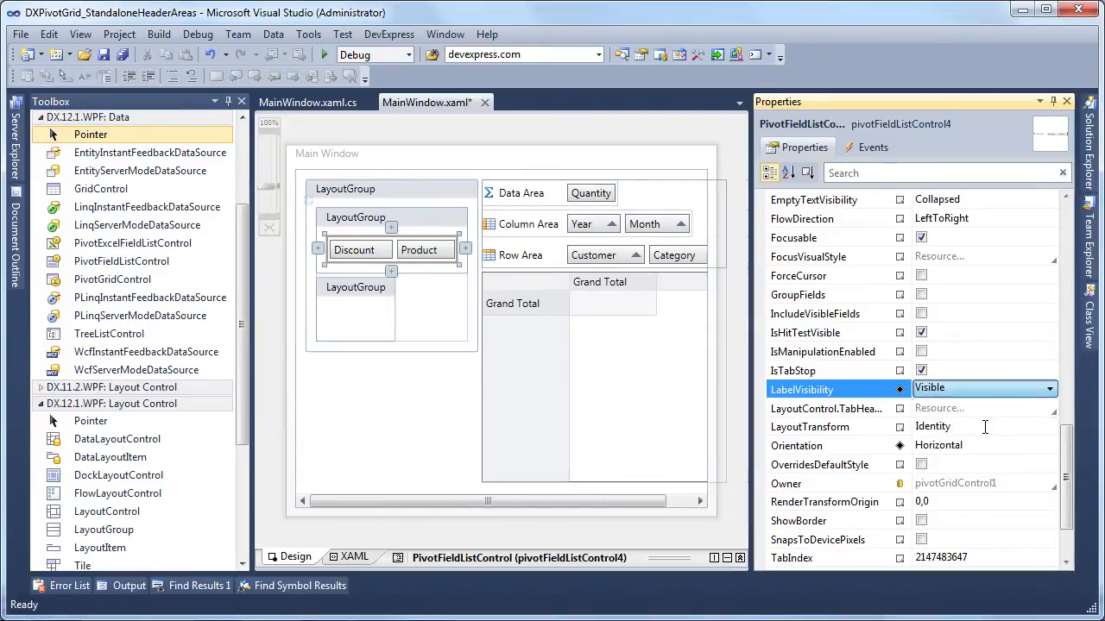
pyautogui.click(1049, 444)
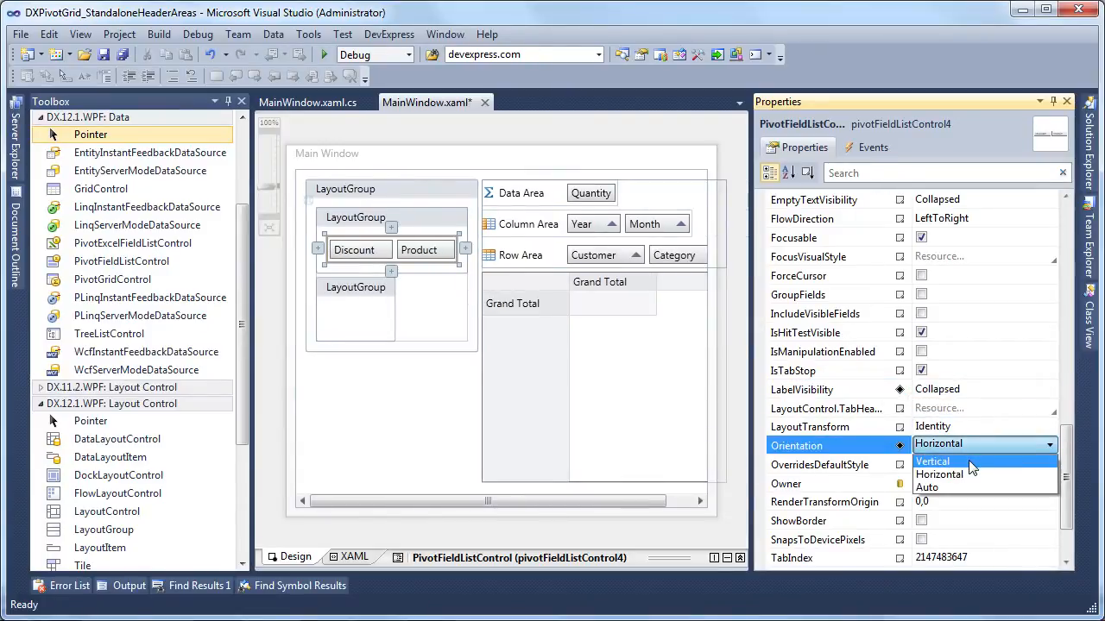
pyautogui.click(932, 461)
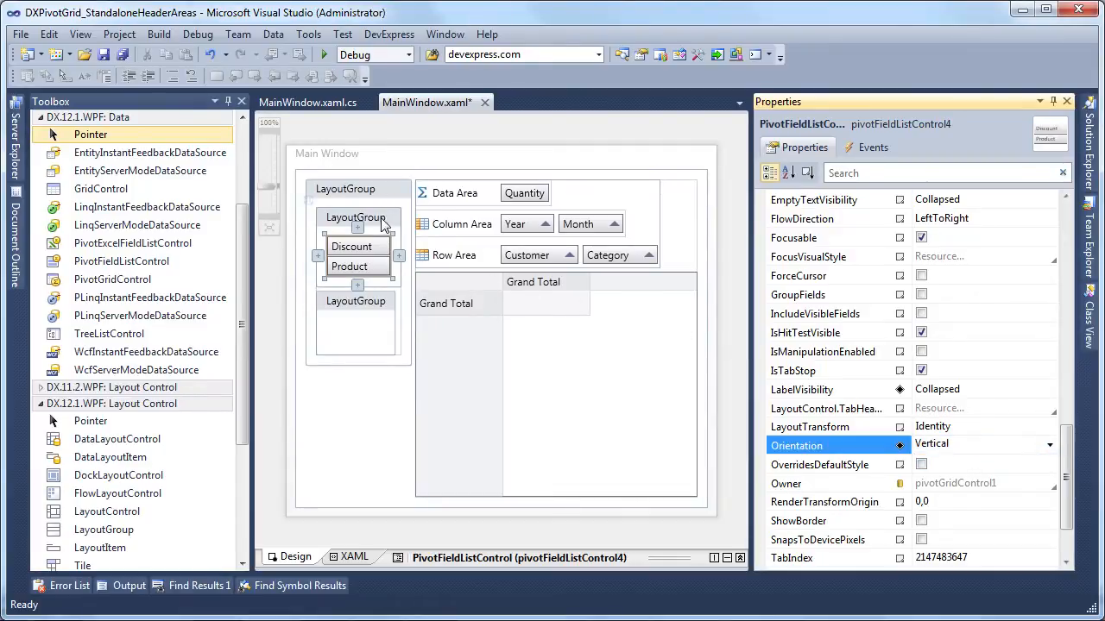
# Title the group 'Filter Area' and reset the field list's layout so it stretches.
pyautogui.click(356, 217)
pyautogui.write('Filter')
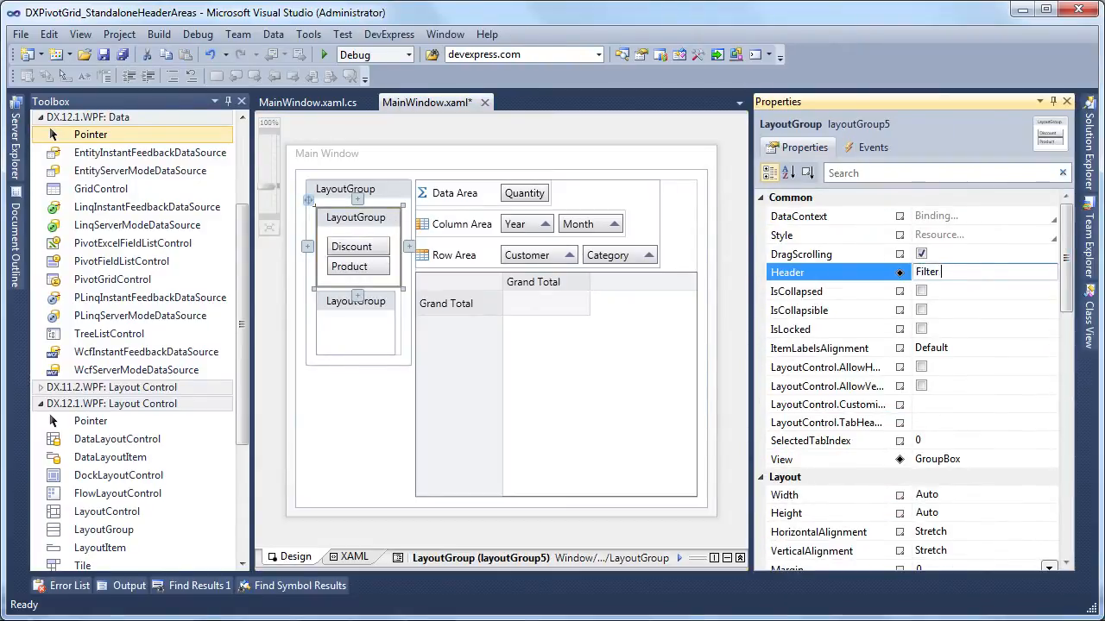
pyautogui.write('Area')
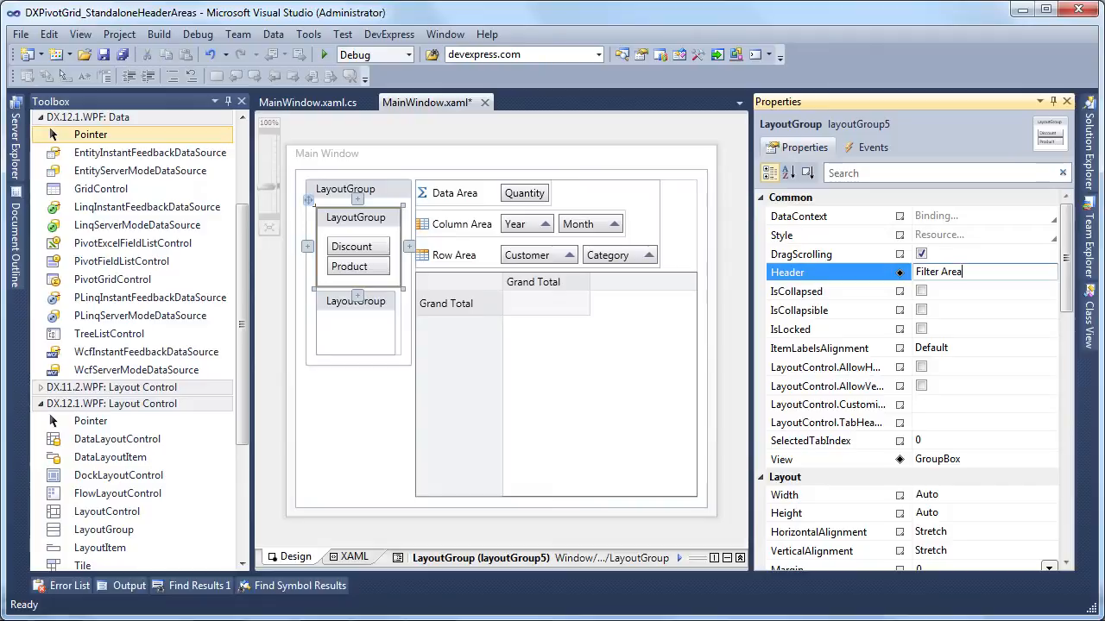
pyautogui.press('Return')
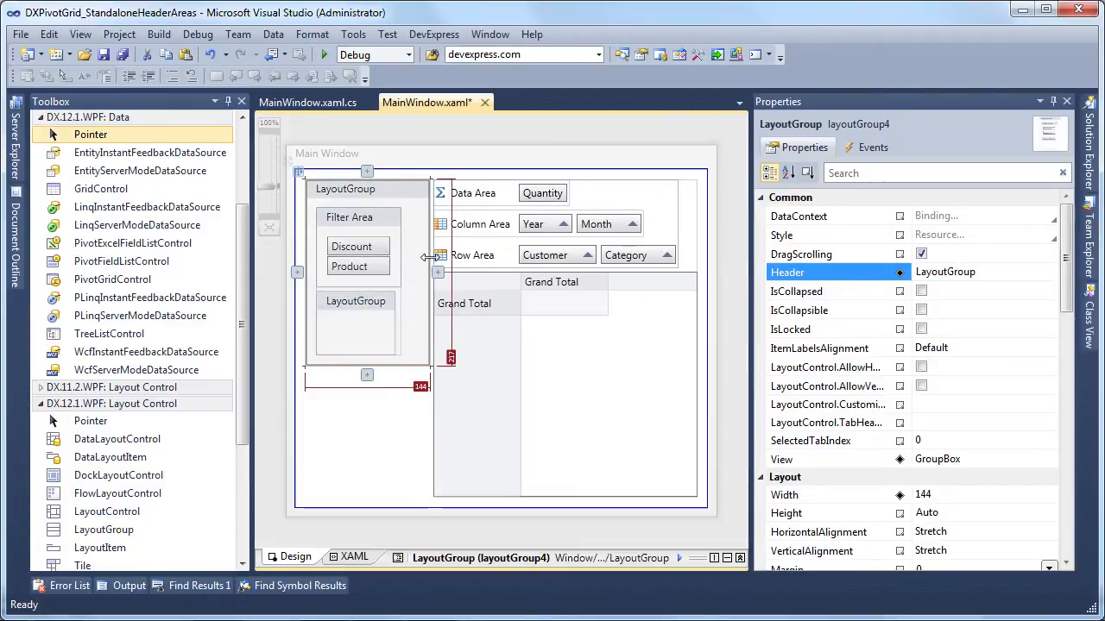
pyautogui.rightClick(350, 266)
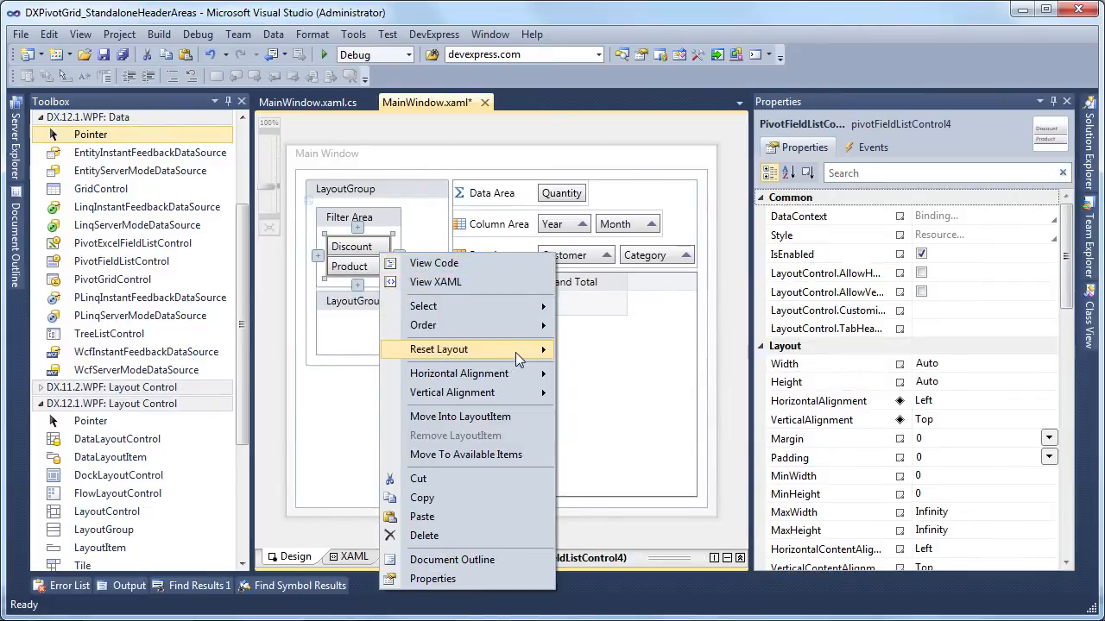
pyautogui.click(439, 349)
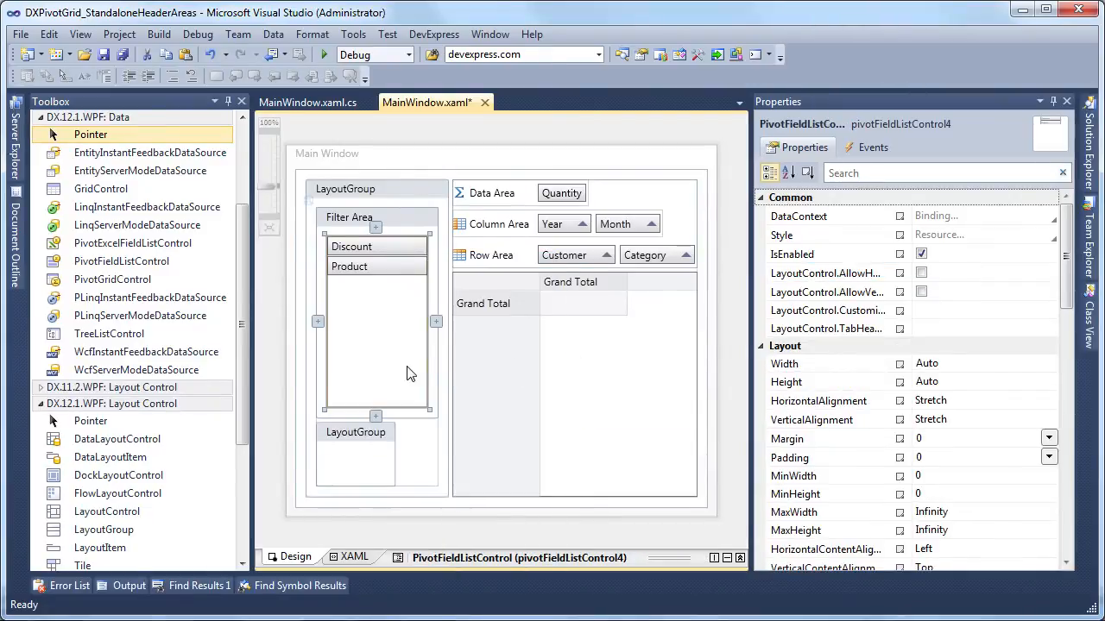
pyautogui.click(355, 457)
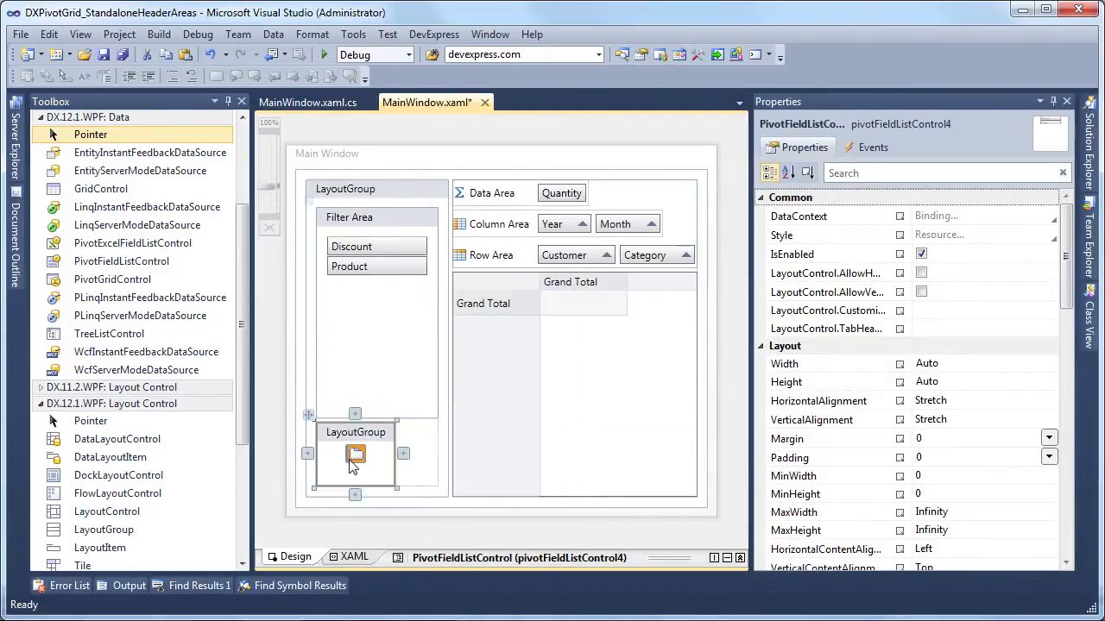
# Paste the field list into the empty group, set Area to HiddenFields, header 'Hidden Fields'.
pyautogui.rightClick(355, 455)
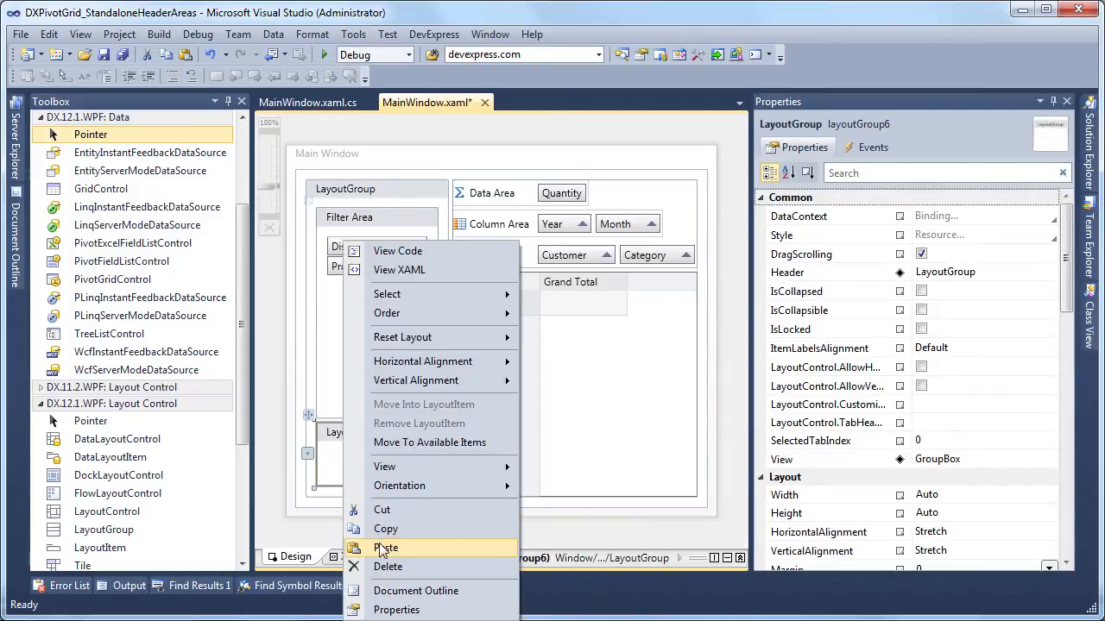
pyautogui.click(386, 548)
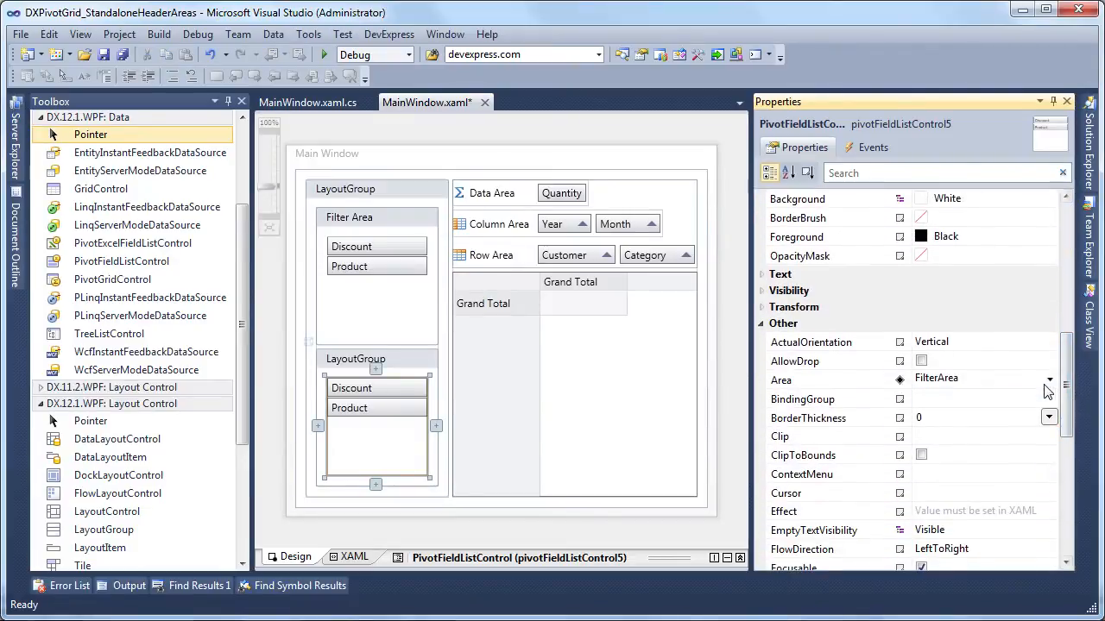
pyautogui.click(1048, 378)
pyautogui.write('Hidden F')
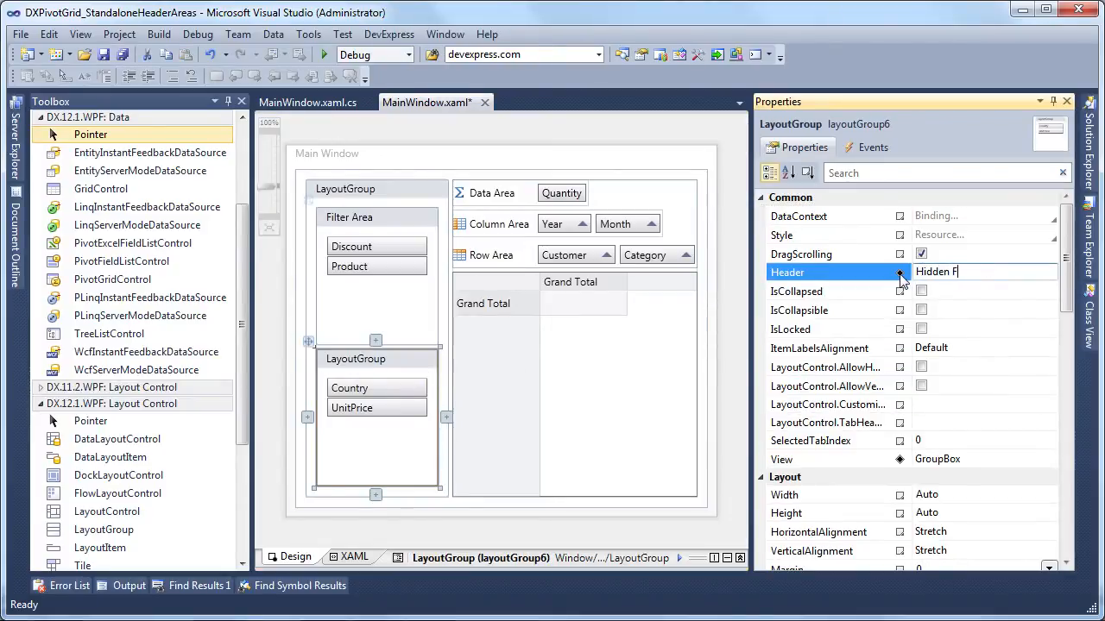
pyautogui.write('ields')
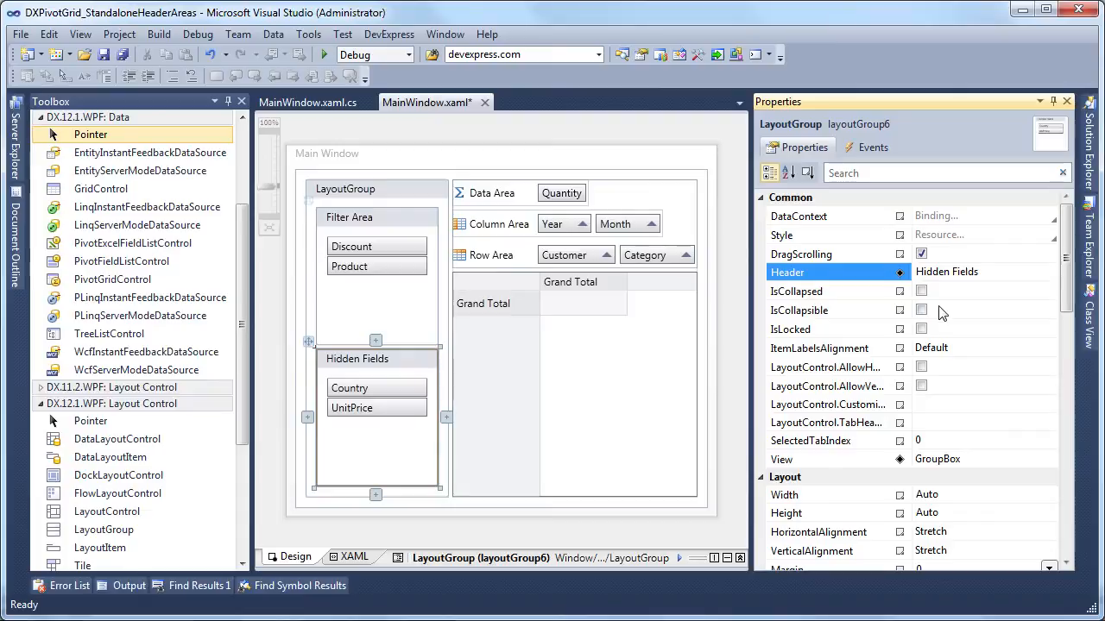
# Check IsCollapsible on the Hidden Fields and Filter Area layout groups.
pyautogui.click(798, 310)
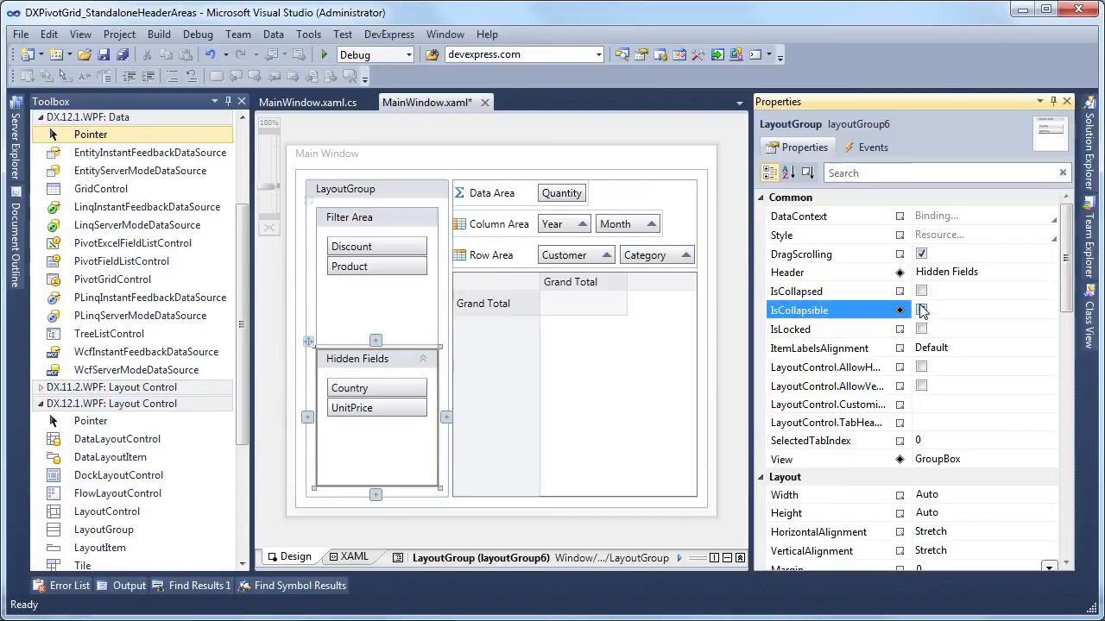
pyautogui.click(921, 291)
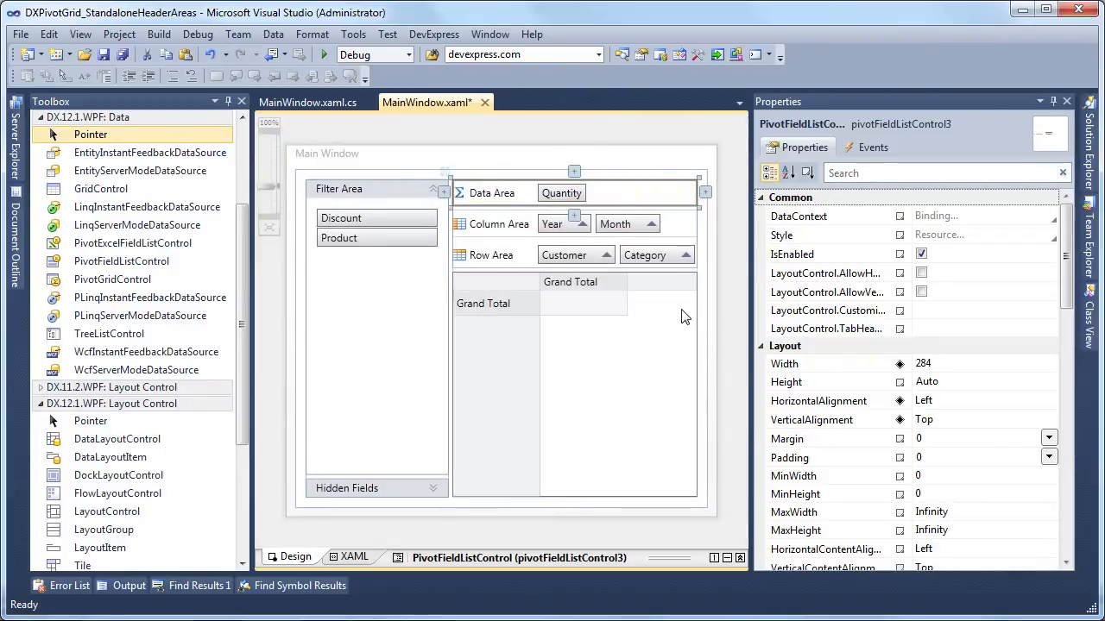
# Build and run the app, then drag the Month header out of the Column Area.
pyautogui.click(324, 54)
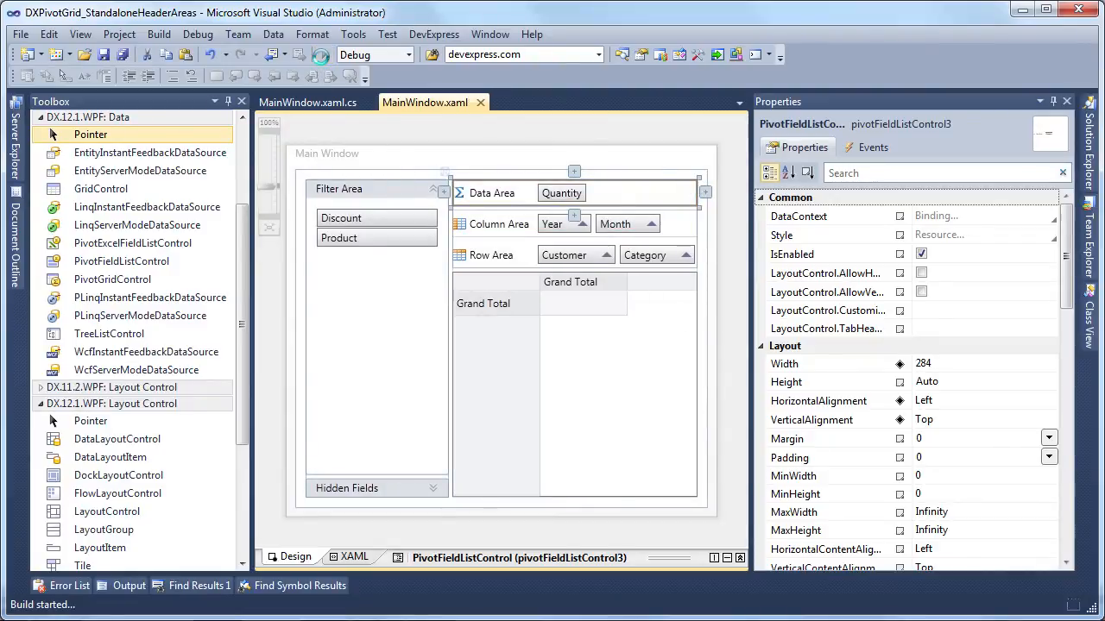
pyautogui.click(319, 54)
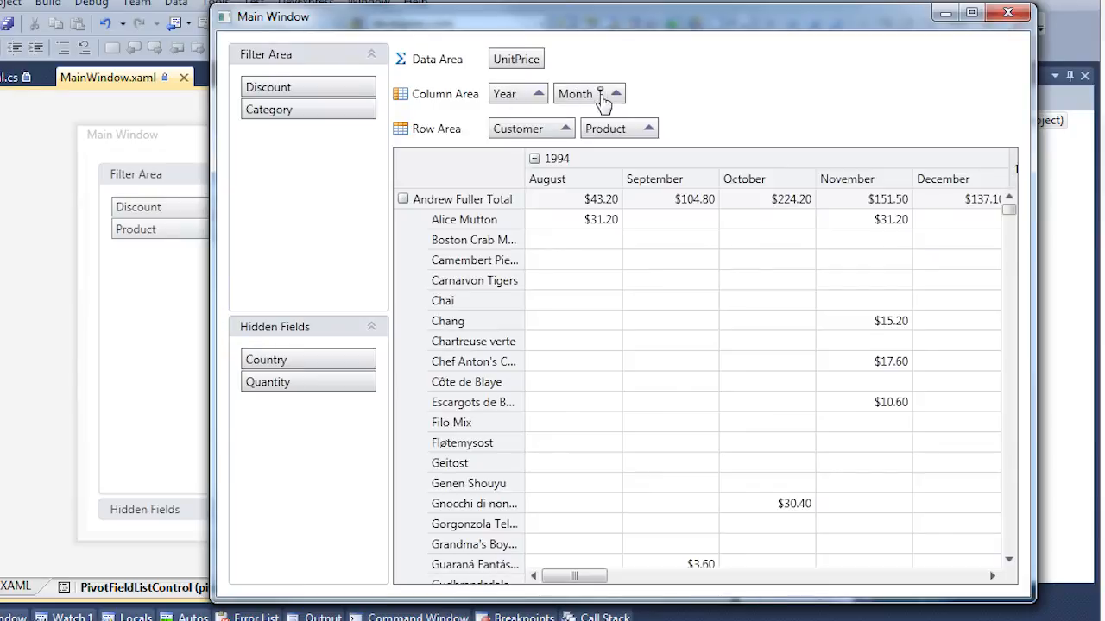
pyautogui.click(602, 94)
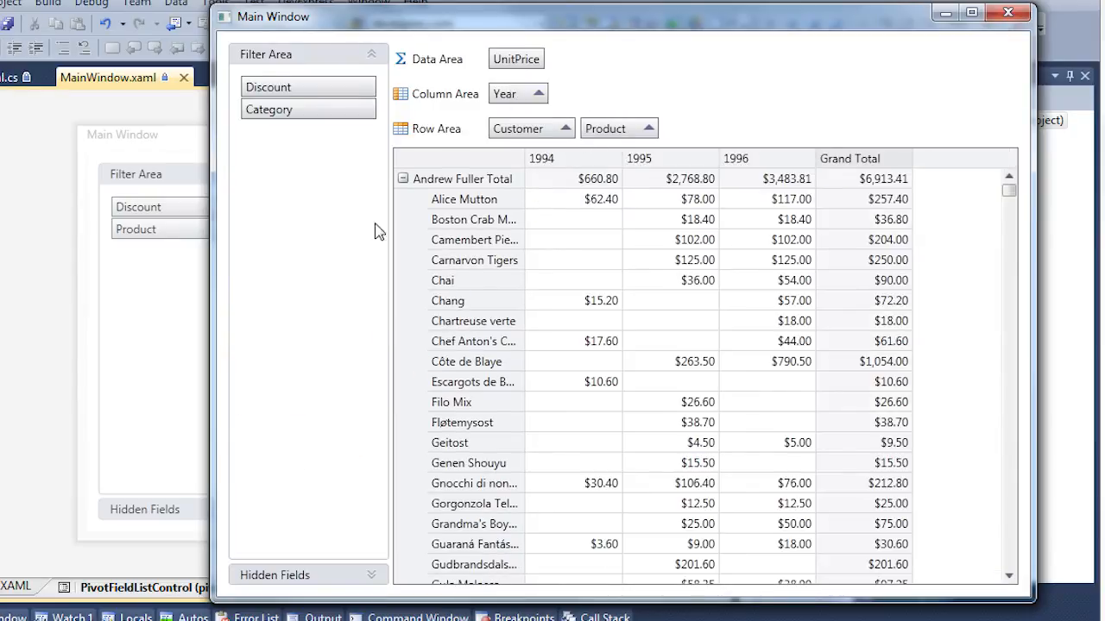